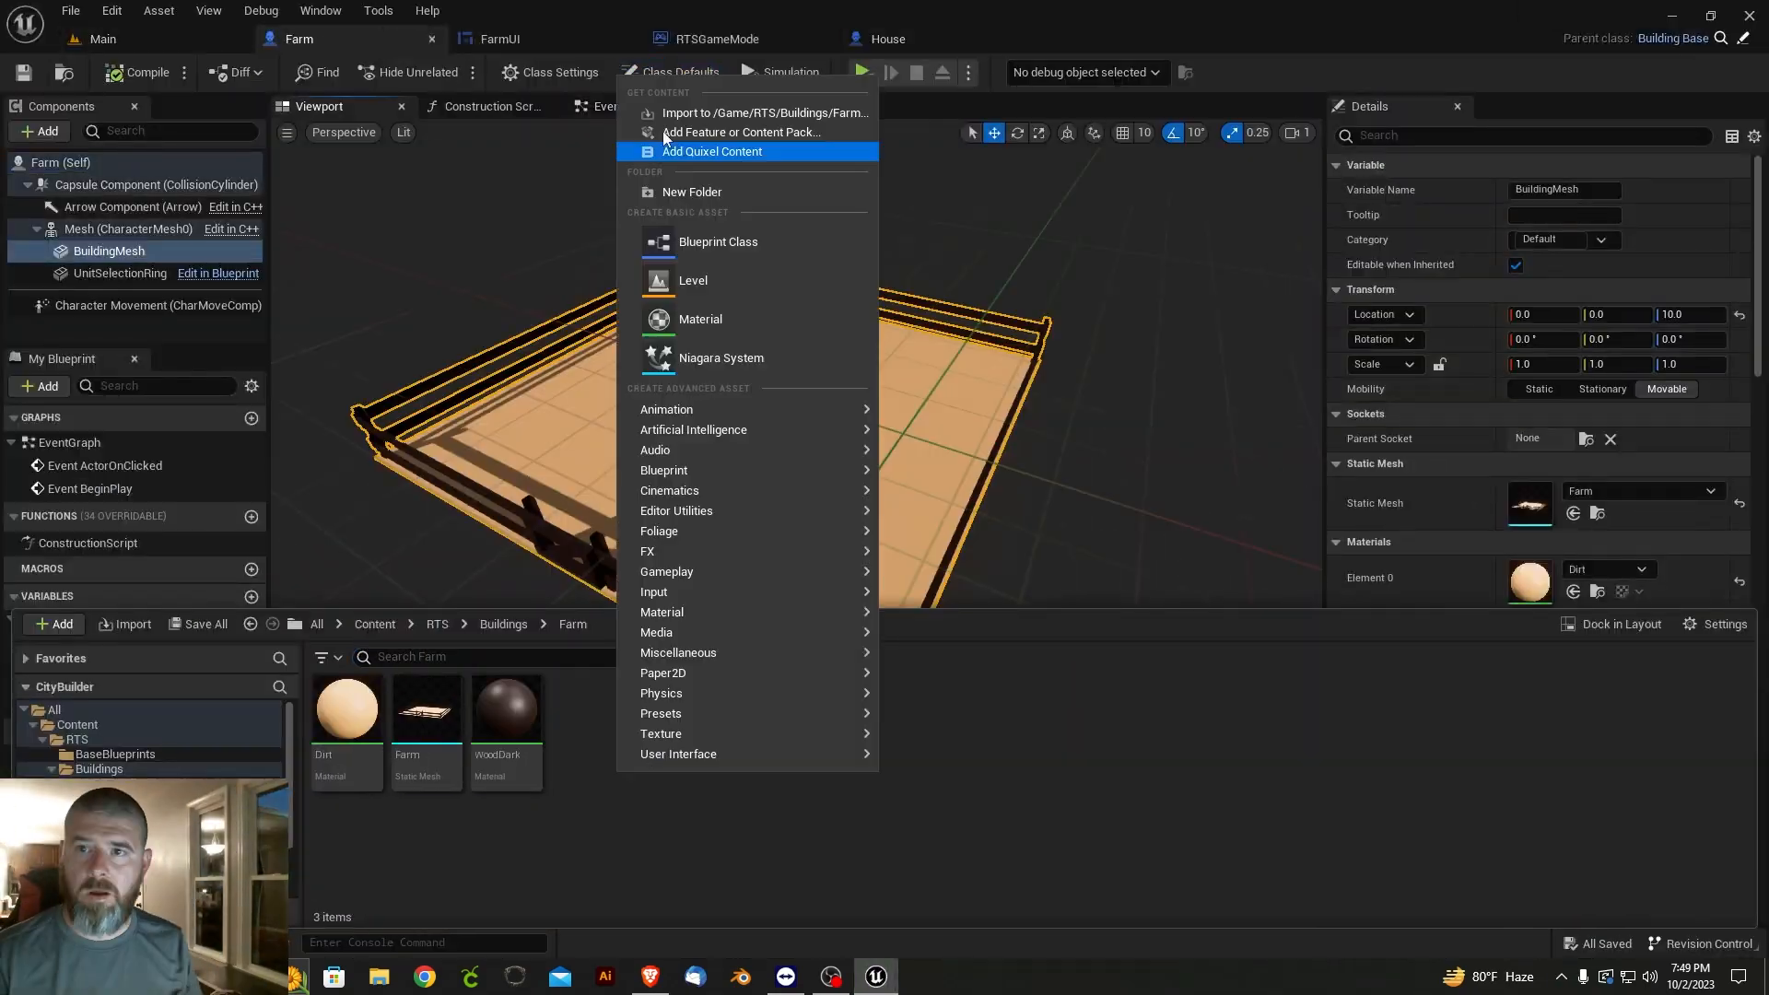
# - Bring up the Farm blueprint showing the fenced Farm mesh with Dirt material
pyautogui.click(502, 39)
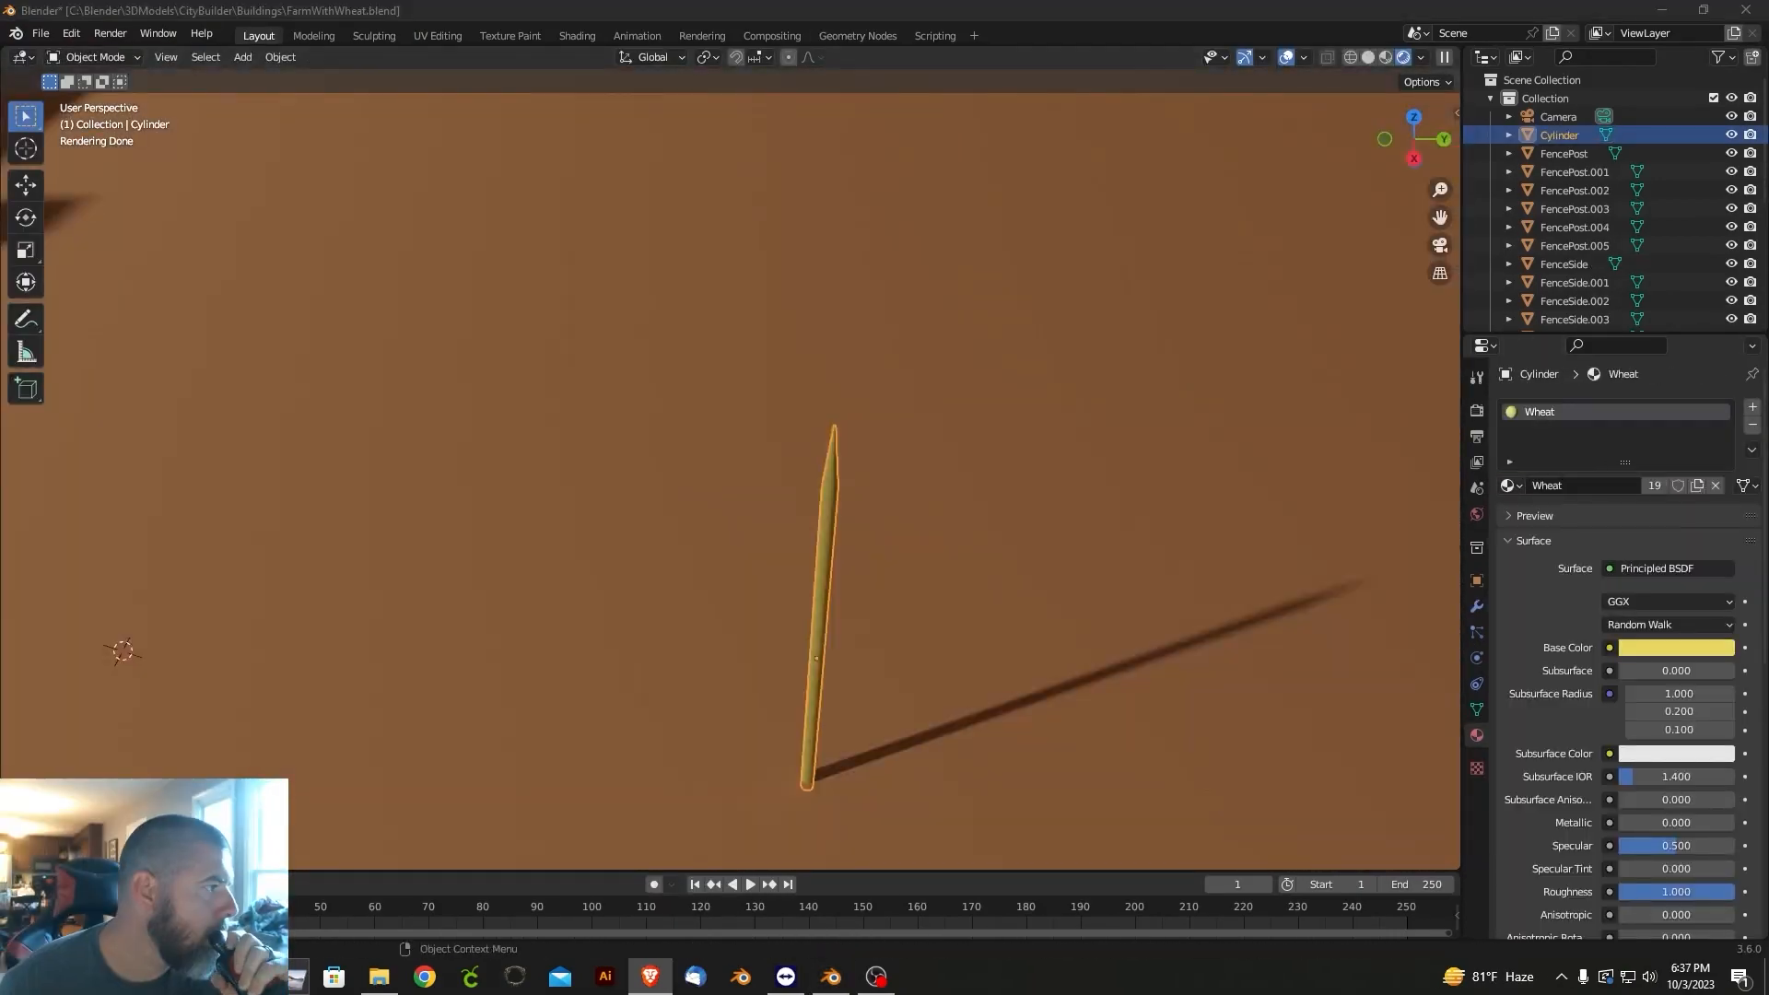
# - Select the Cylinder wheat stalk and give its Wheat material a yellow Base Color
pyautogui.click(96, 56)
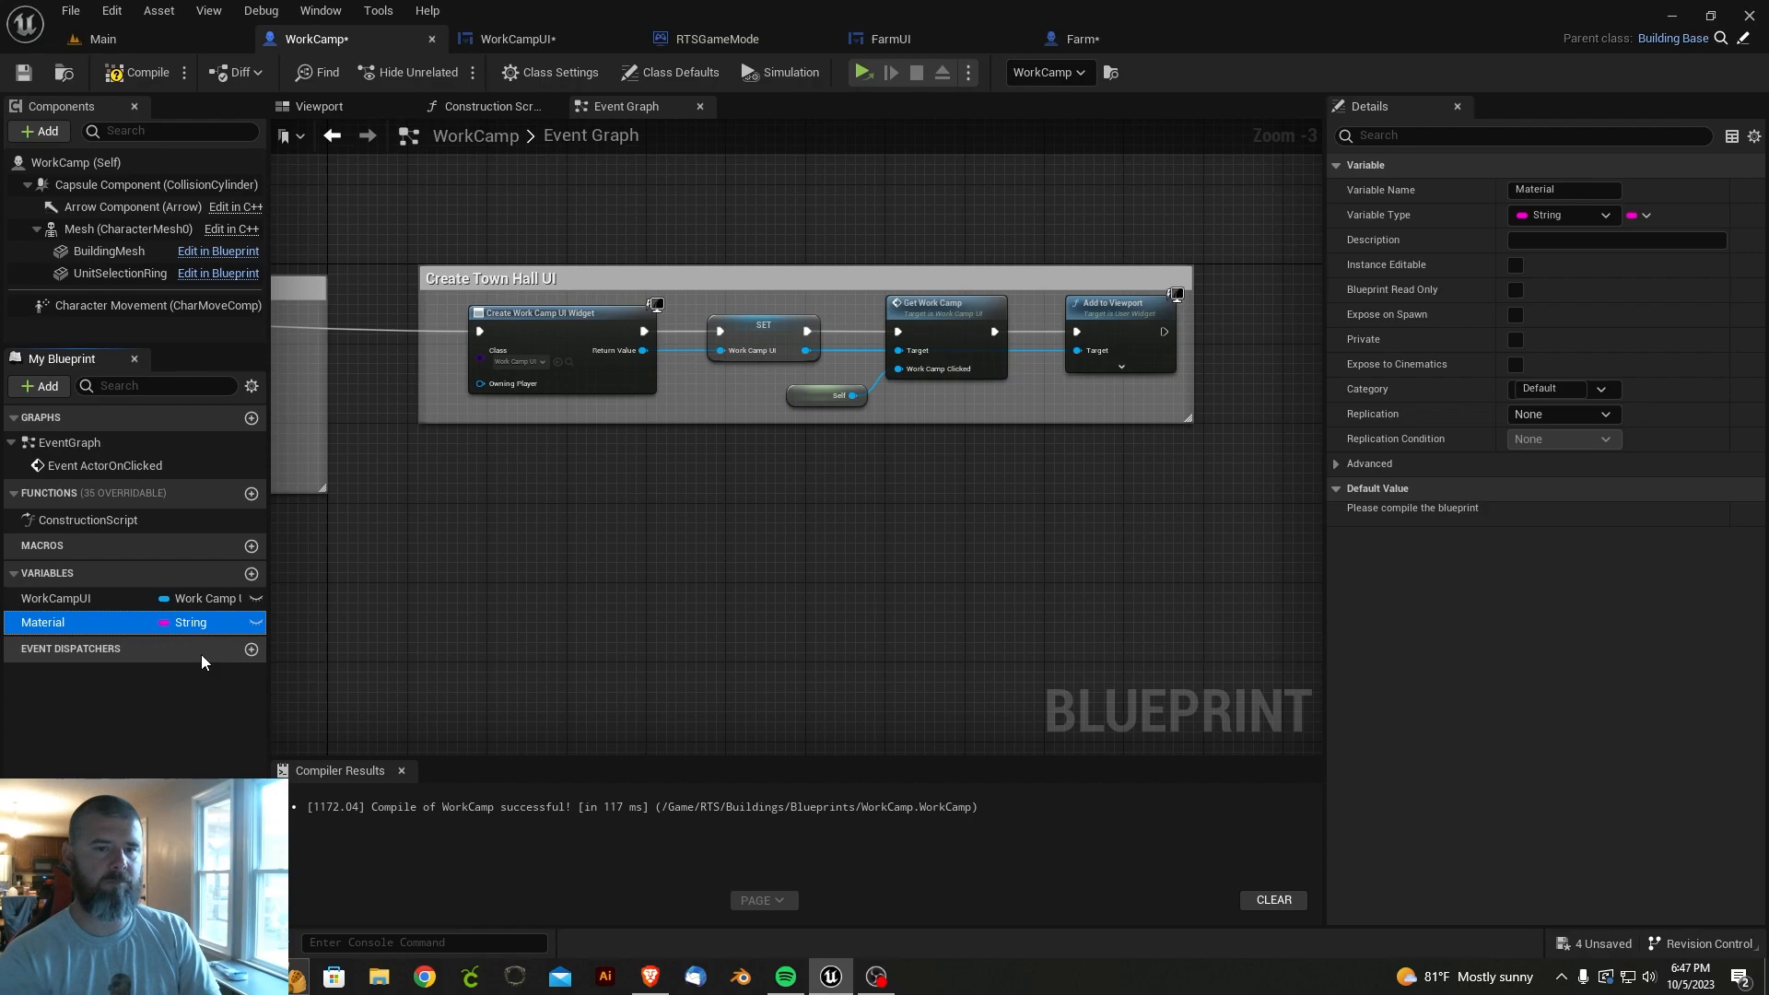
# - Place the Sleep skeletal mesh over the work camp with a looping, playing animation asset
pyautogui.click(710, 39)
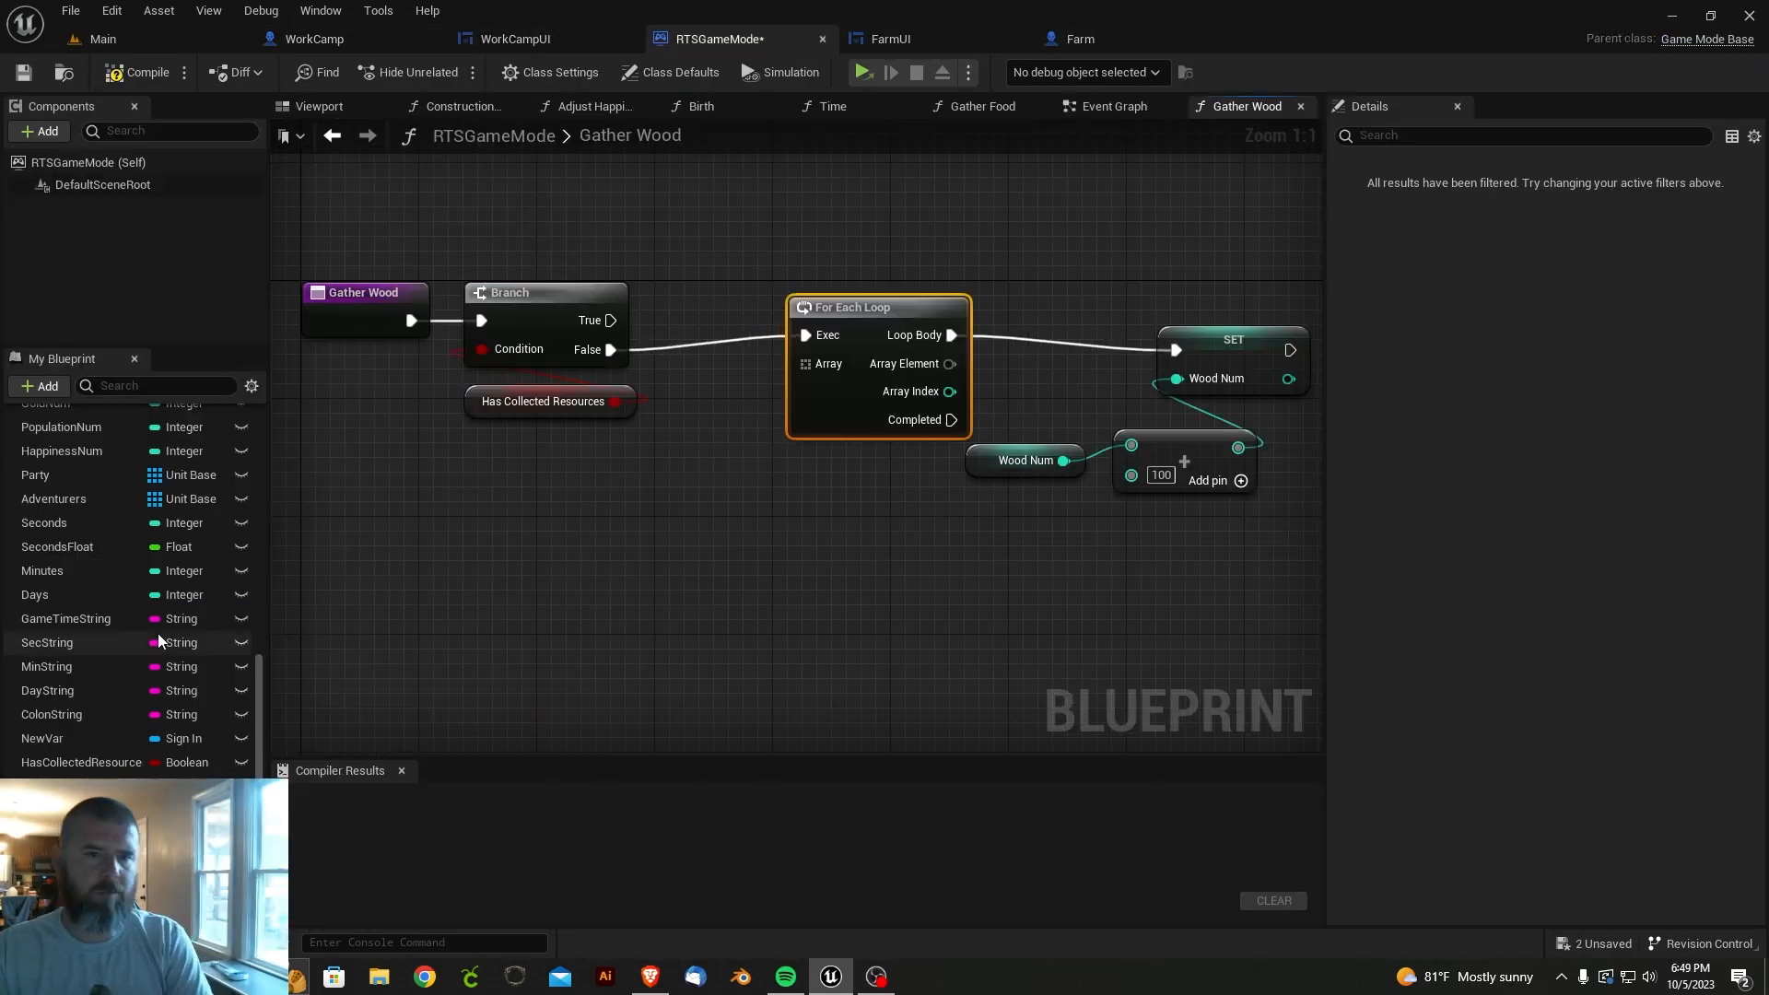
pyautogui.click(864, 71)
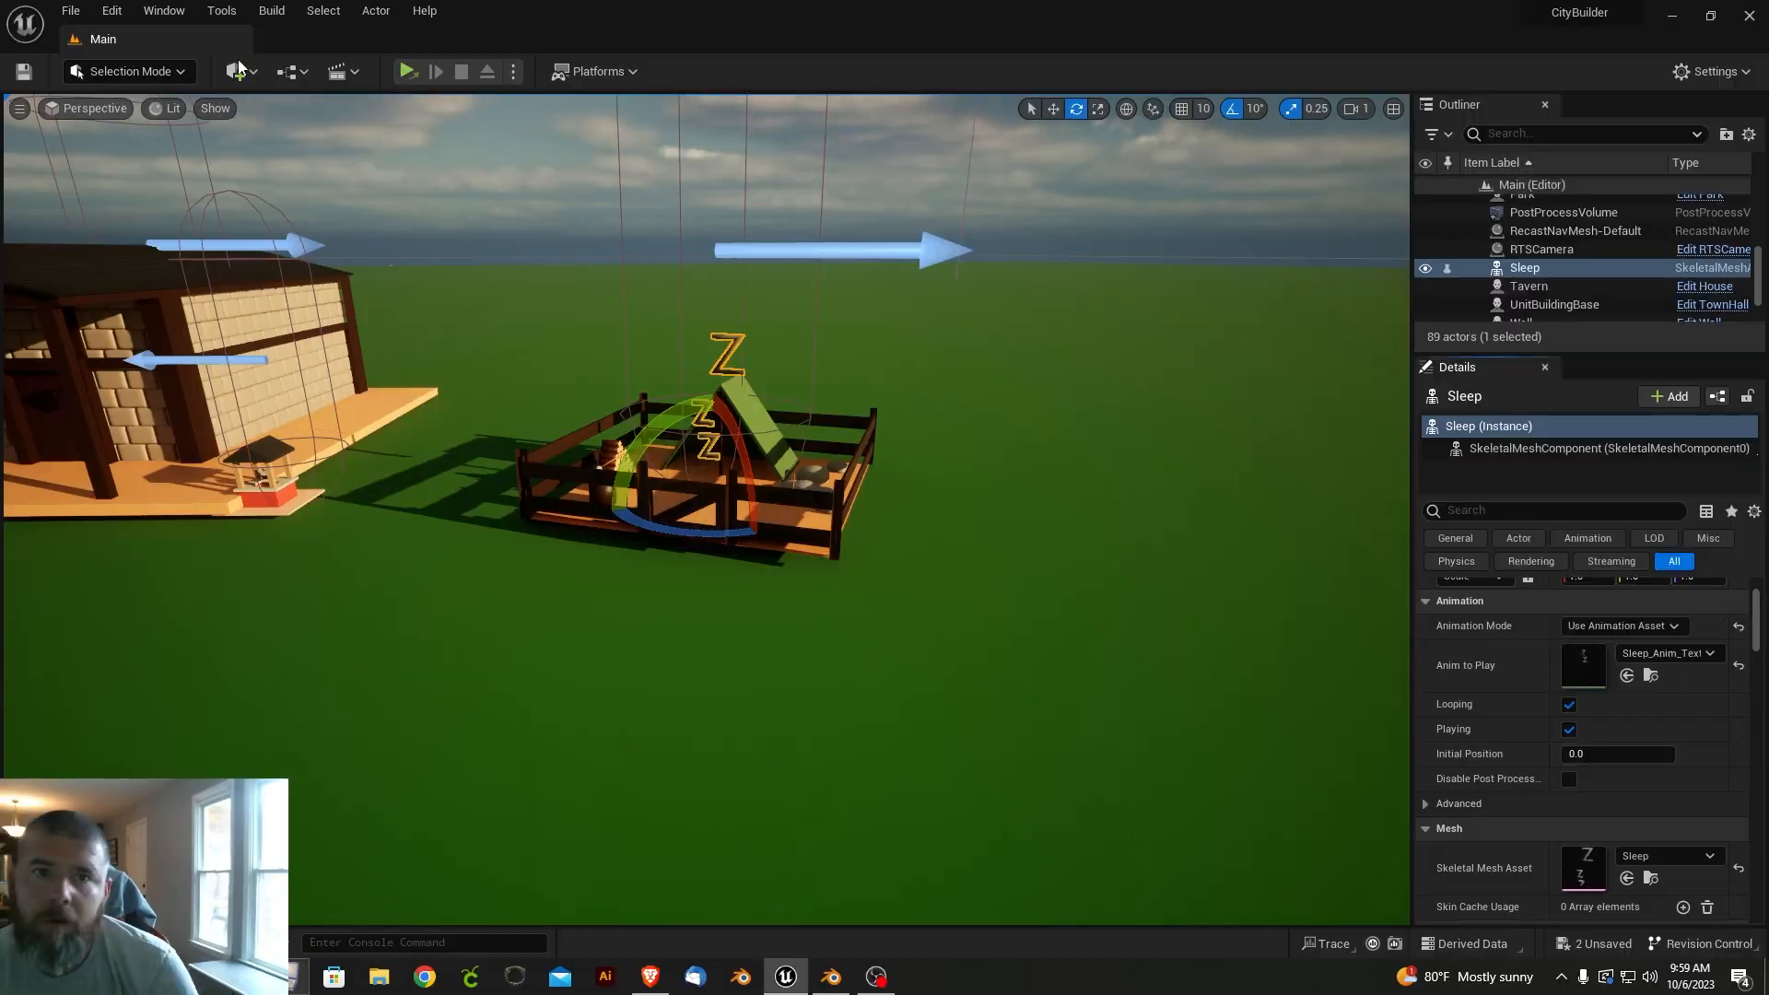
pyautogui.click(829, 975)
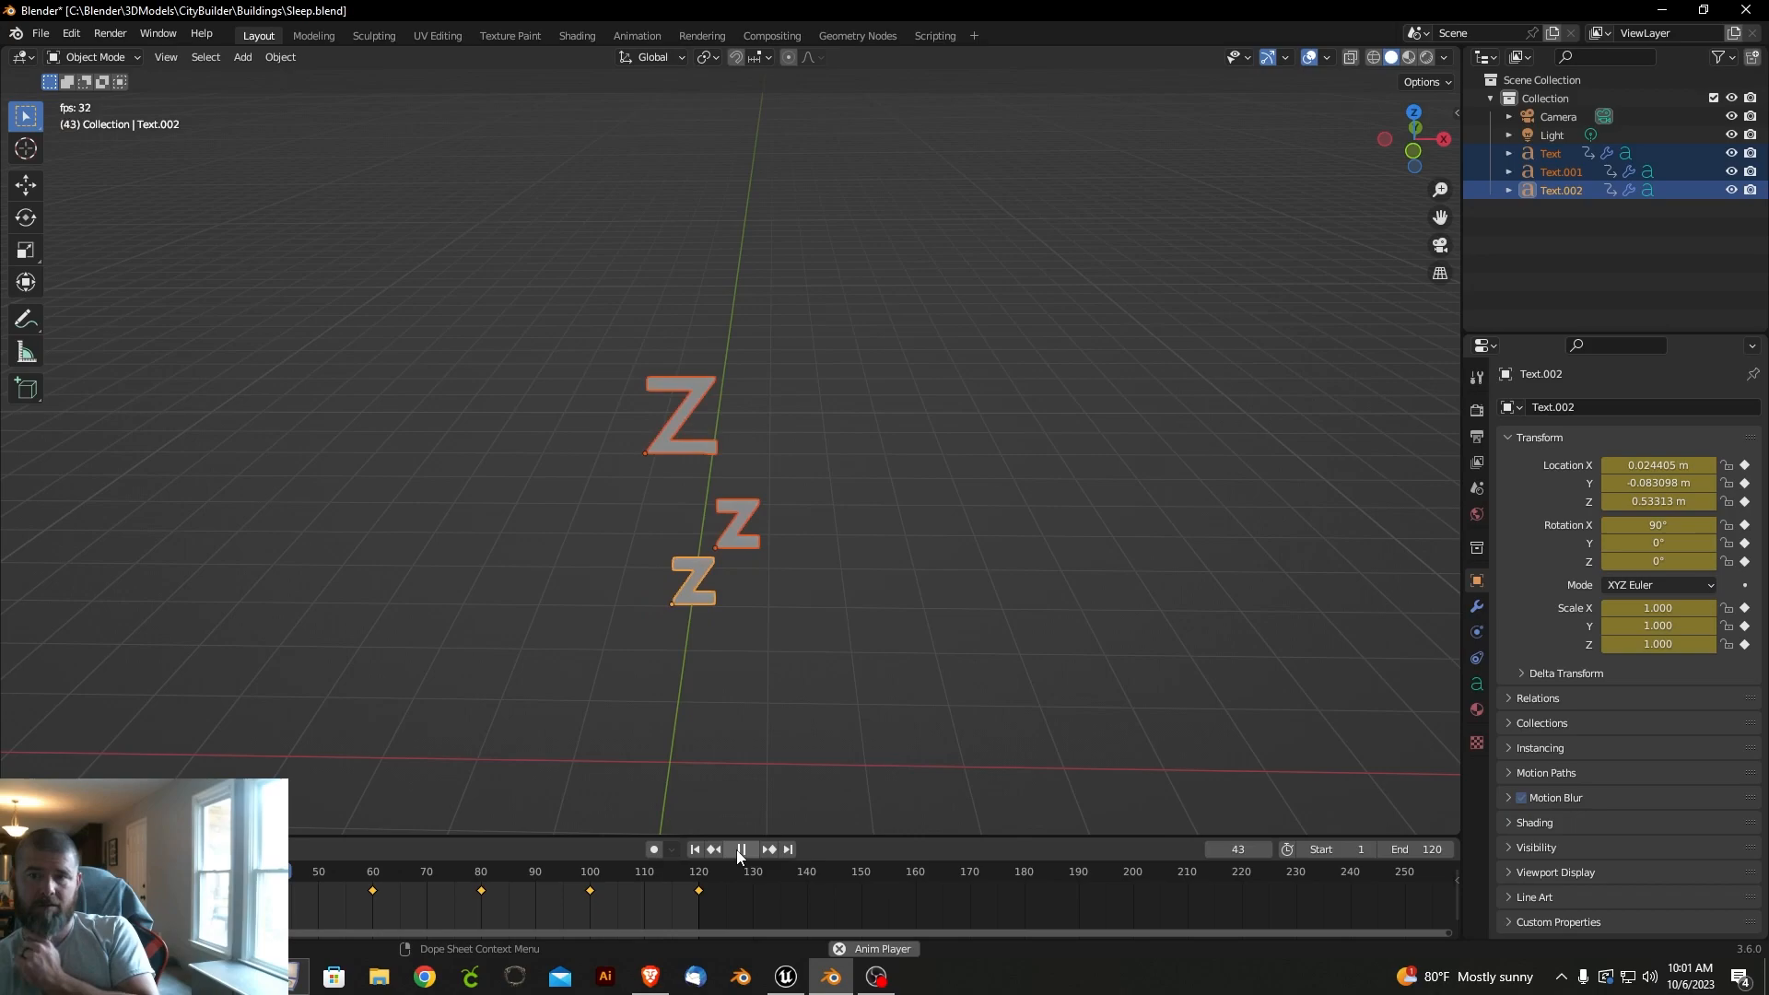
# - Keyframe Text, Text.001 and Text.002 rising across 120 frames, then play it back
pyautogui.click(783, 976)
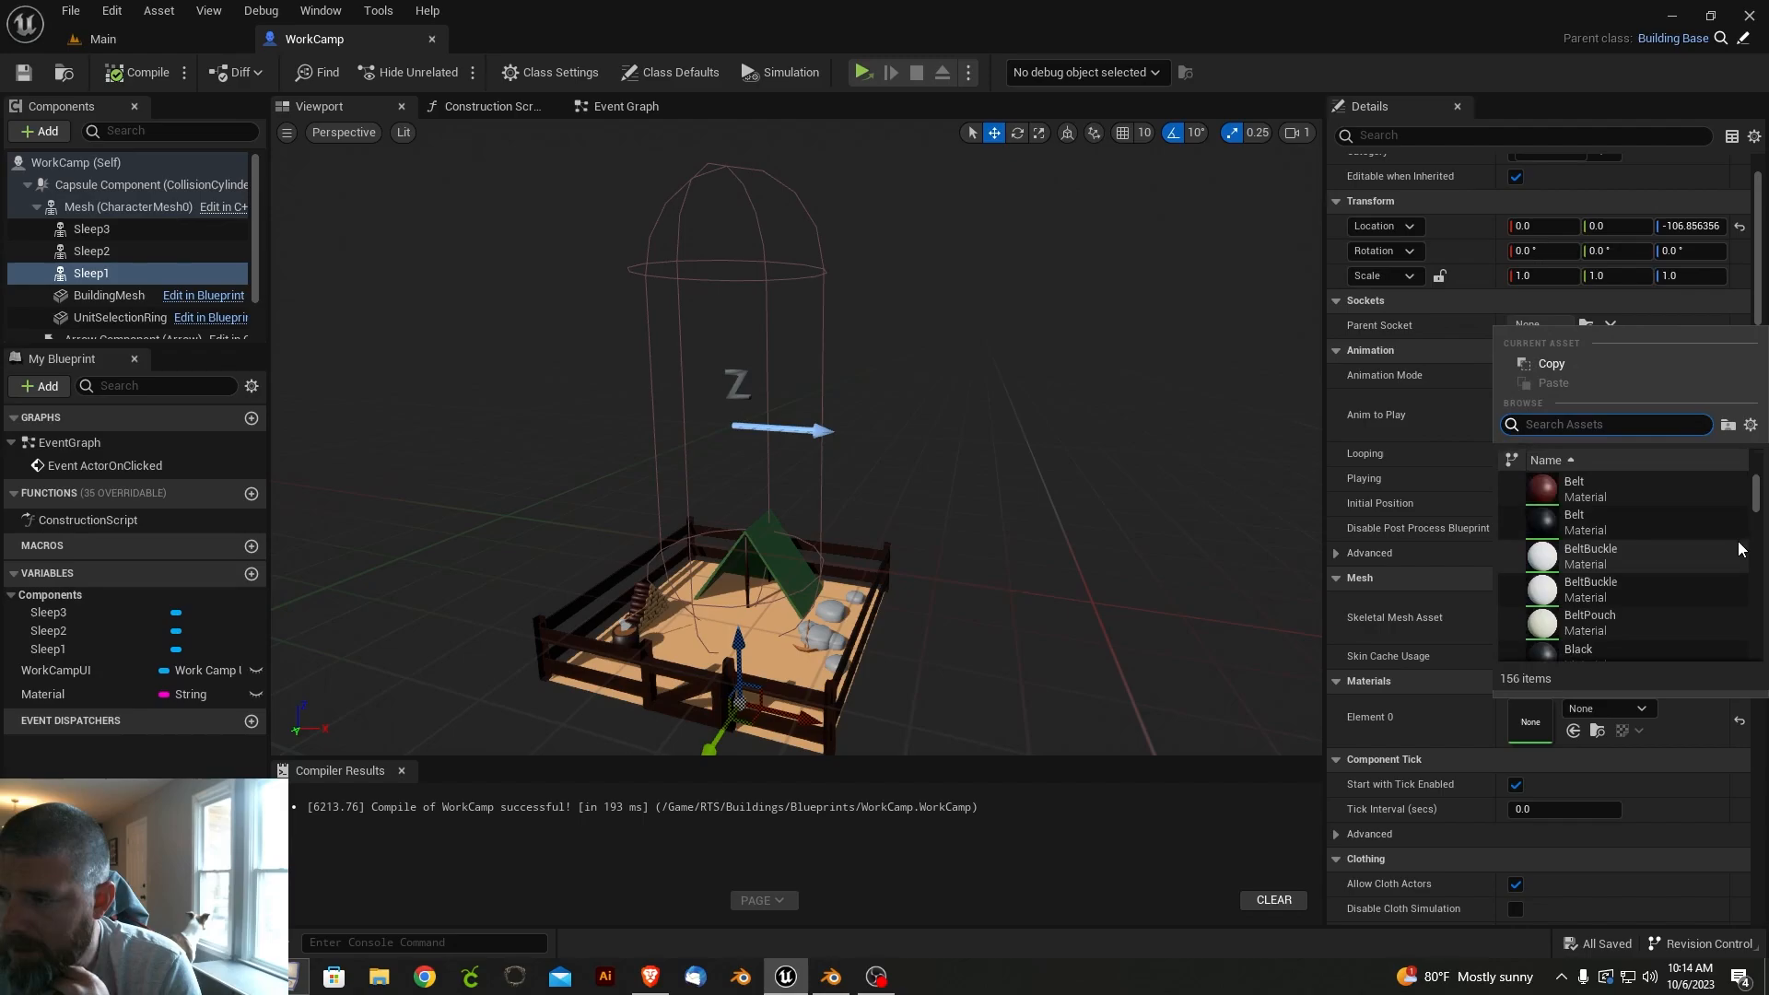
# - Add Sleep1, Sleep2 and Sleep3 skeletal mesh components to the WorkCamp blueprint
pyautogui.click(102, 39)
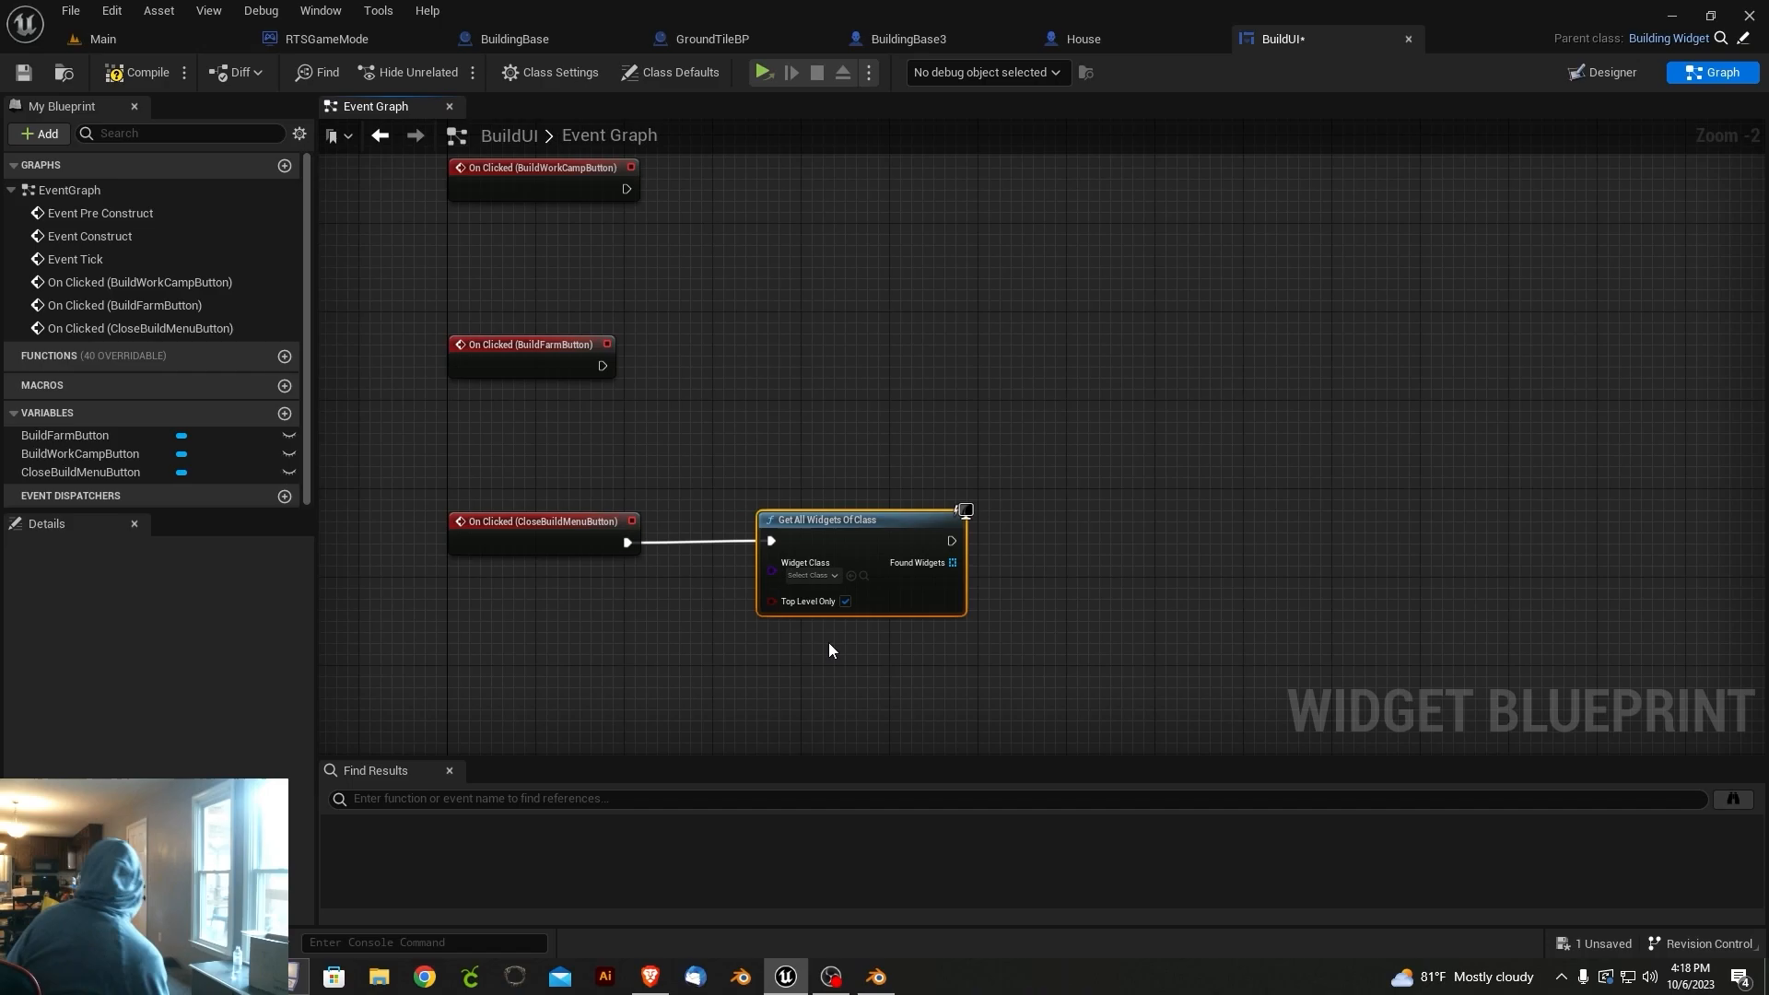
# - Add an AffectionArea overlap branch checking for House, plus a HousesAffected integer variable
pyautogui.click(493, 39)
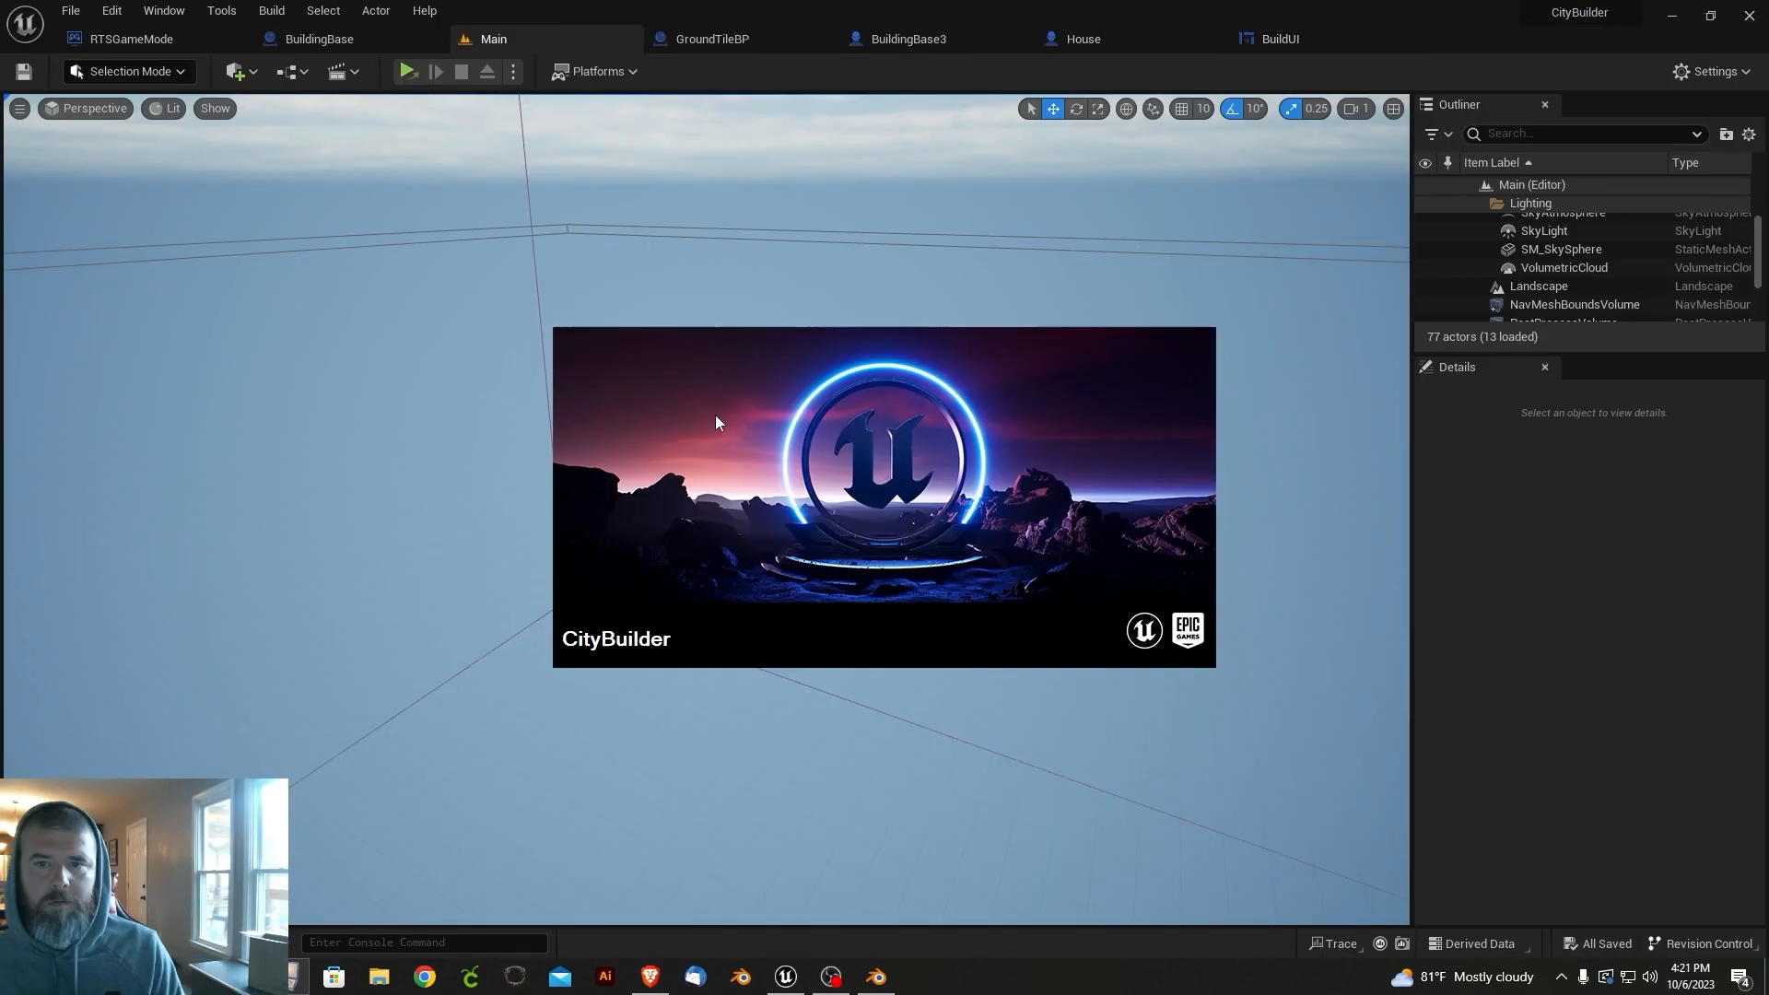
pyautogui.click(1279, 39)
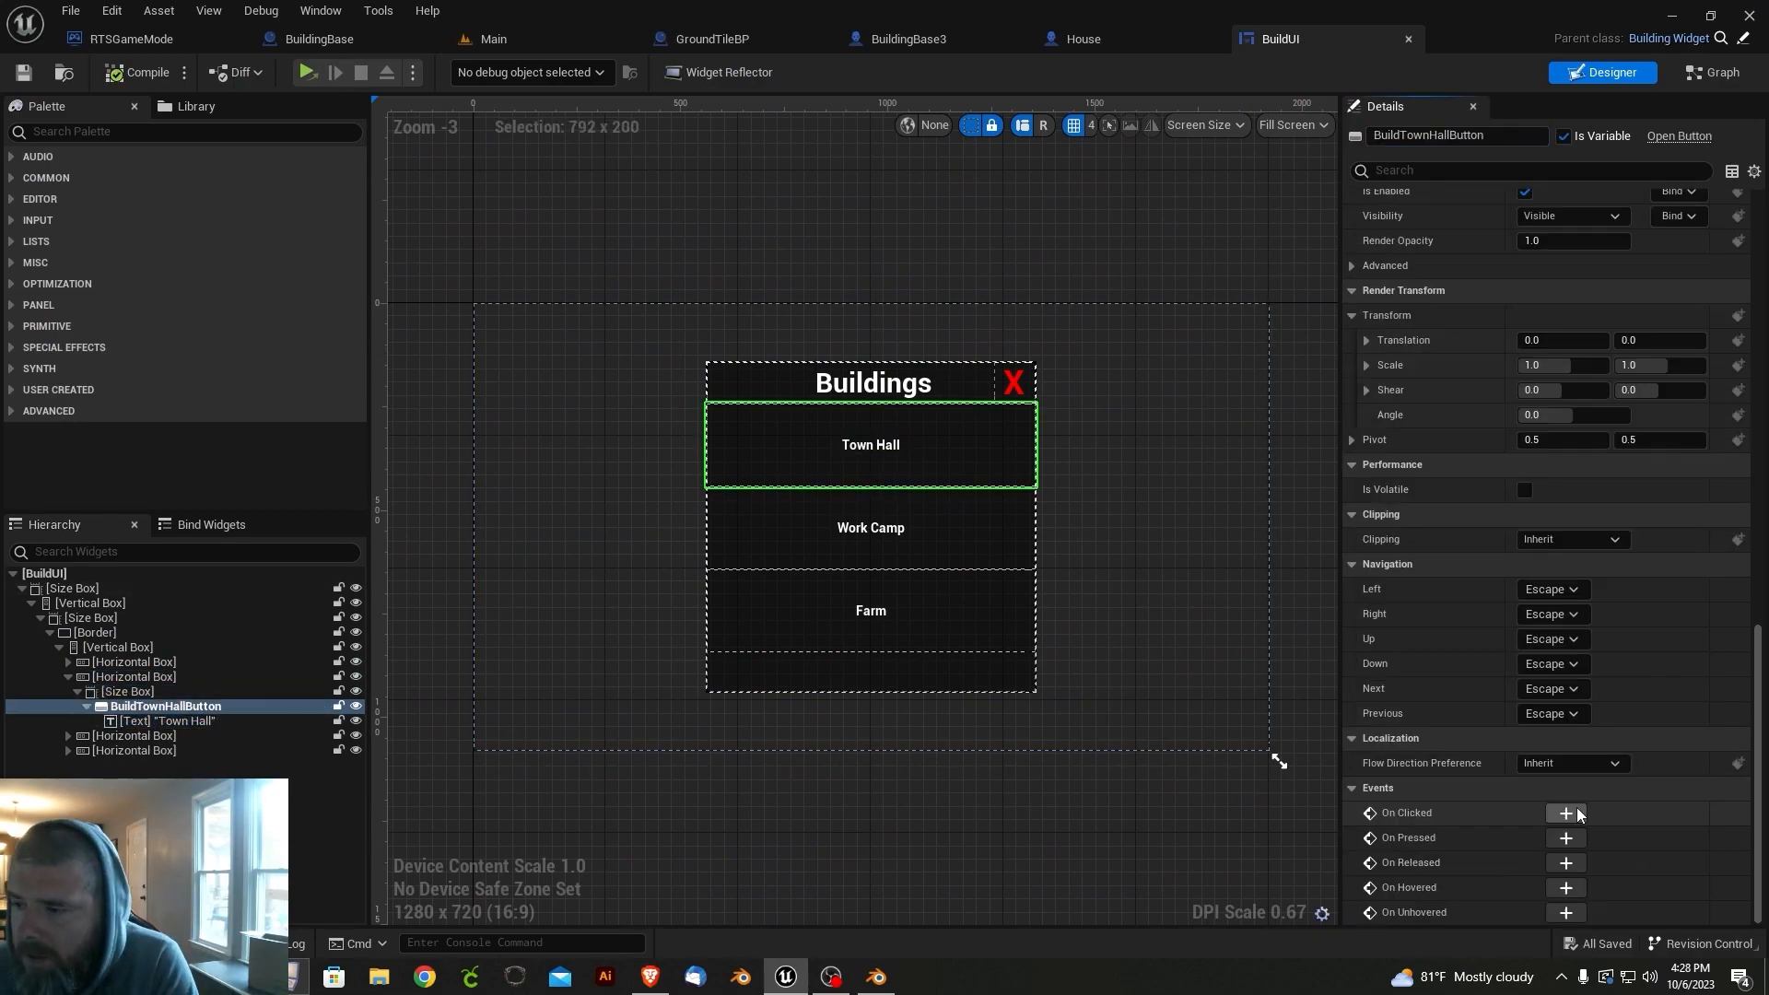
pyautogui.click(709, 39)
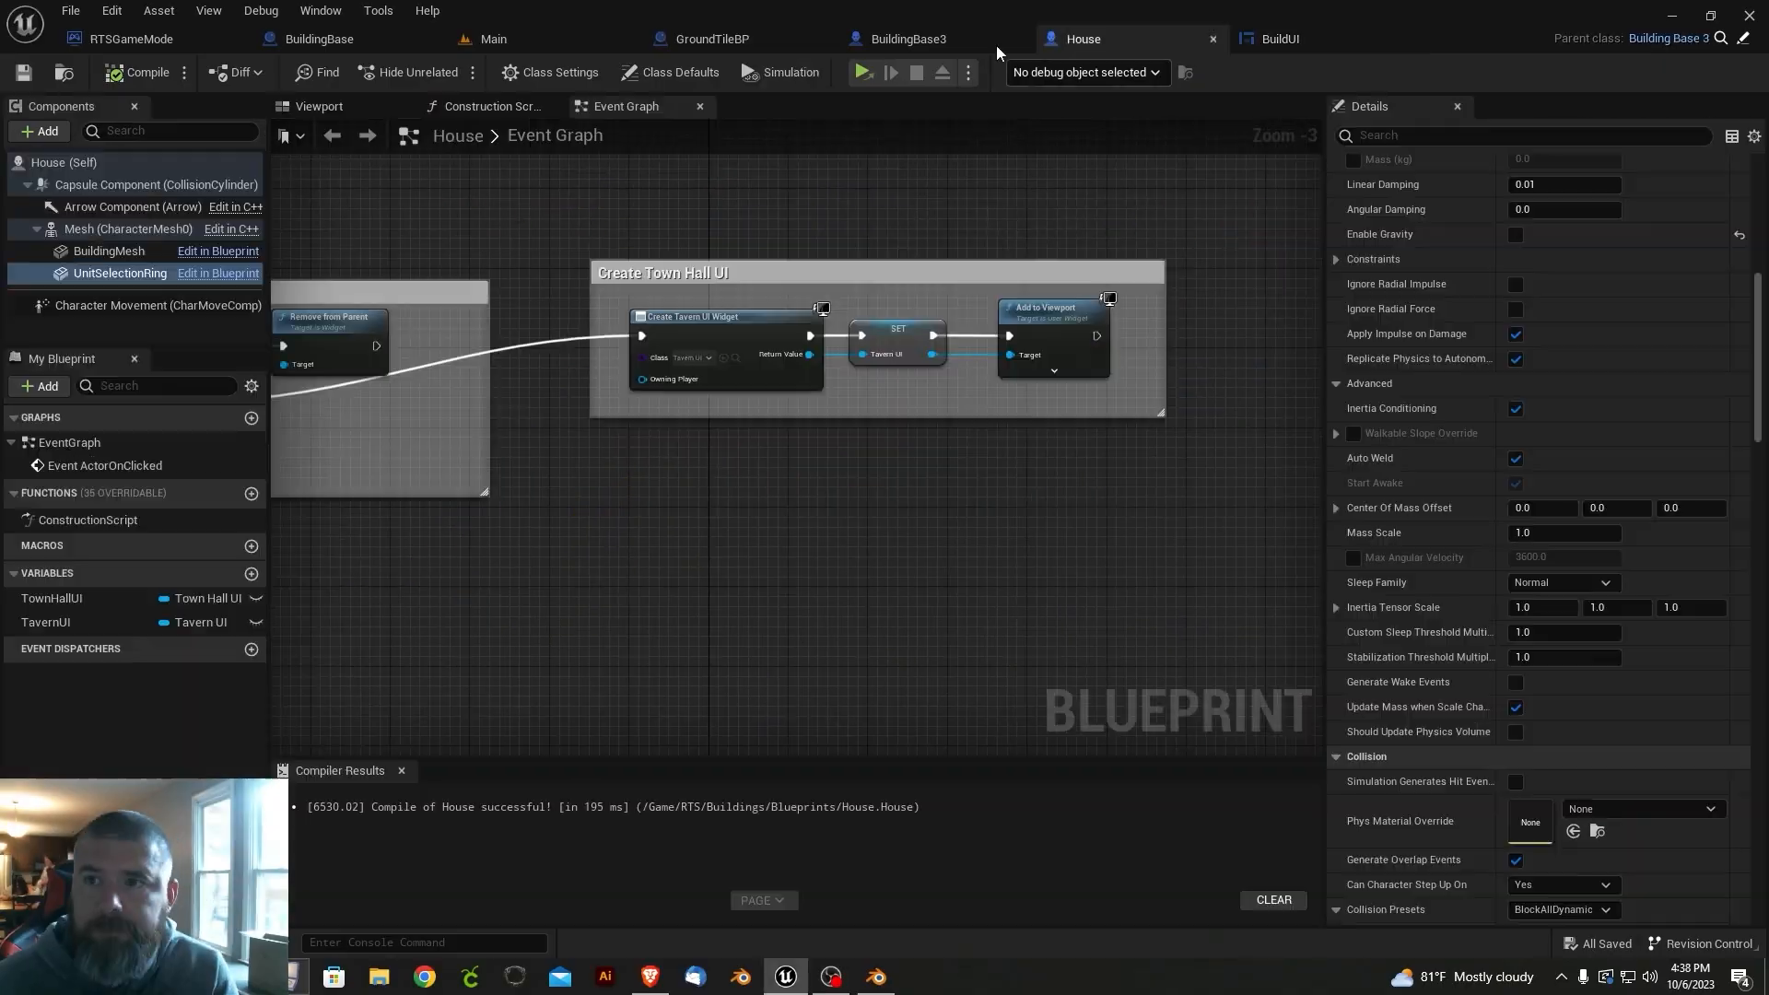
pyautogui.click(1276, 39)
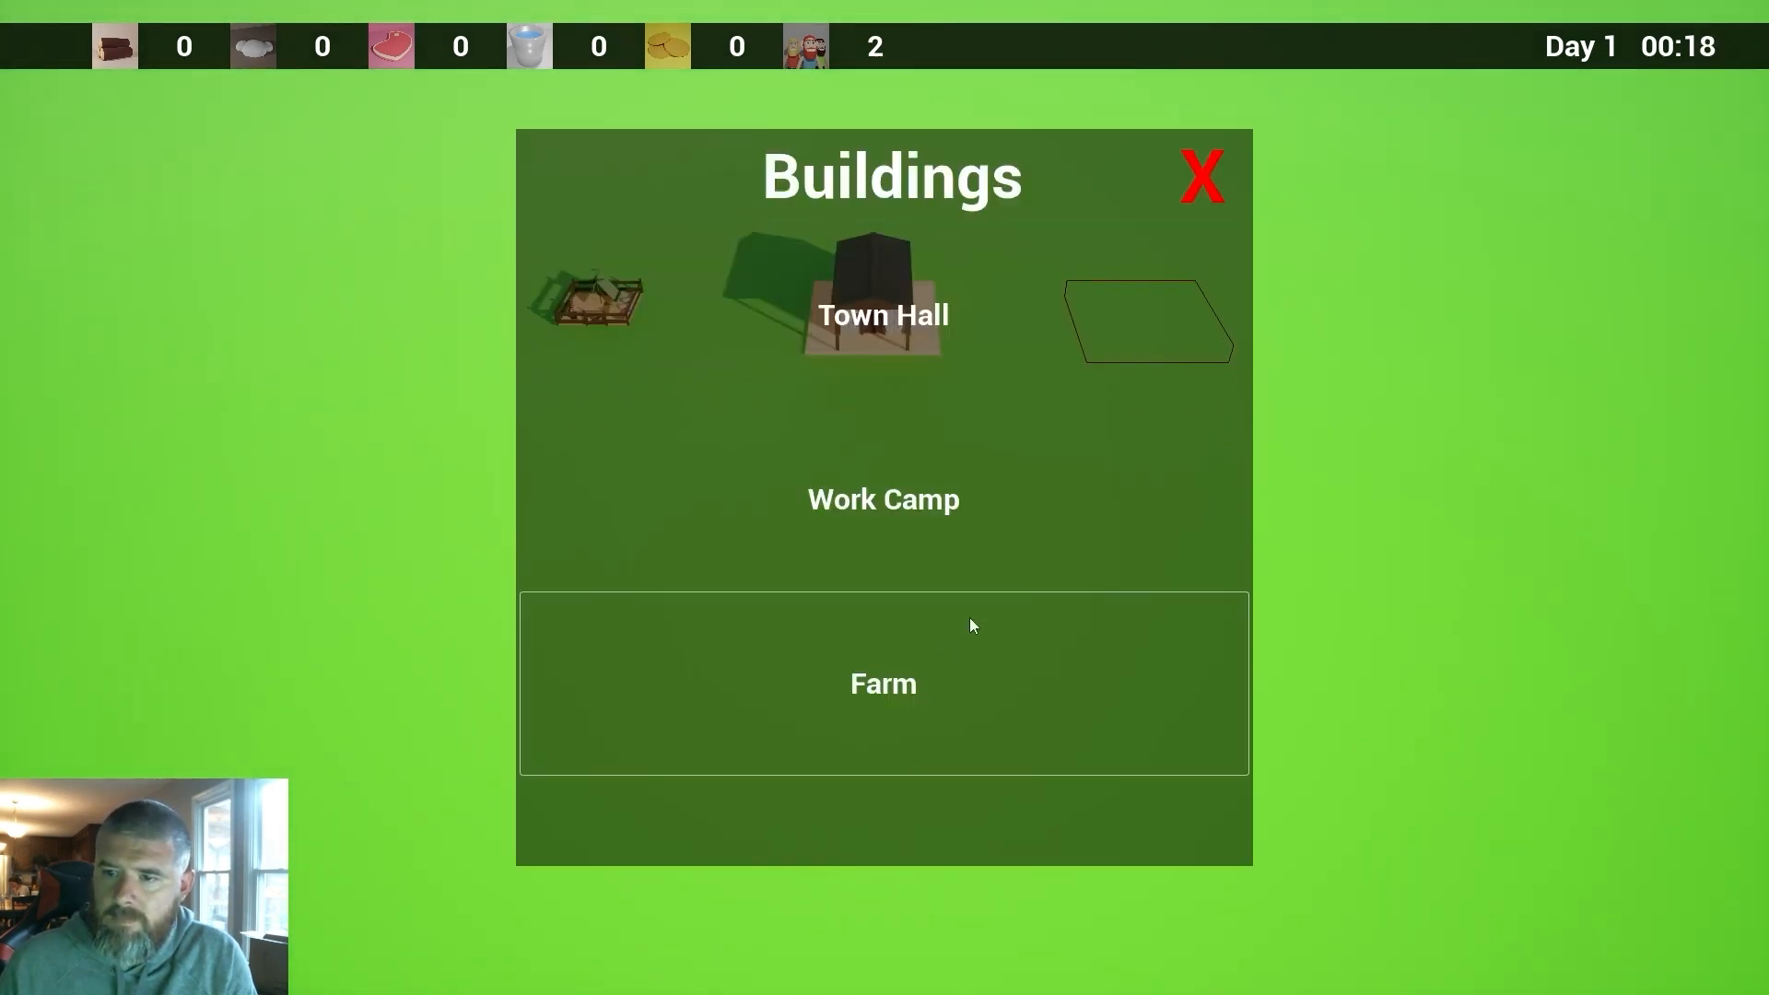
pyautogui.click(1200, 177)
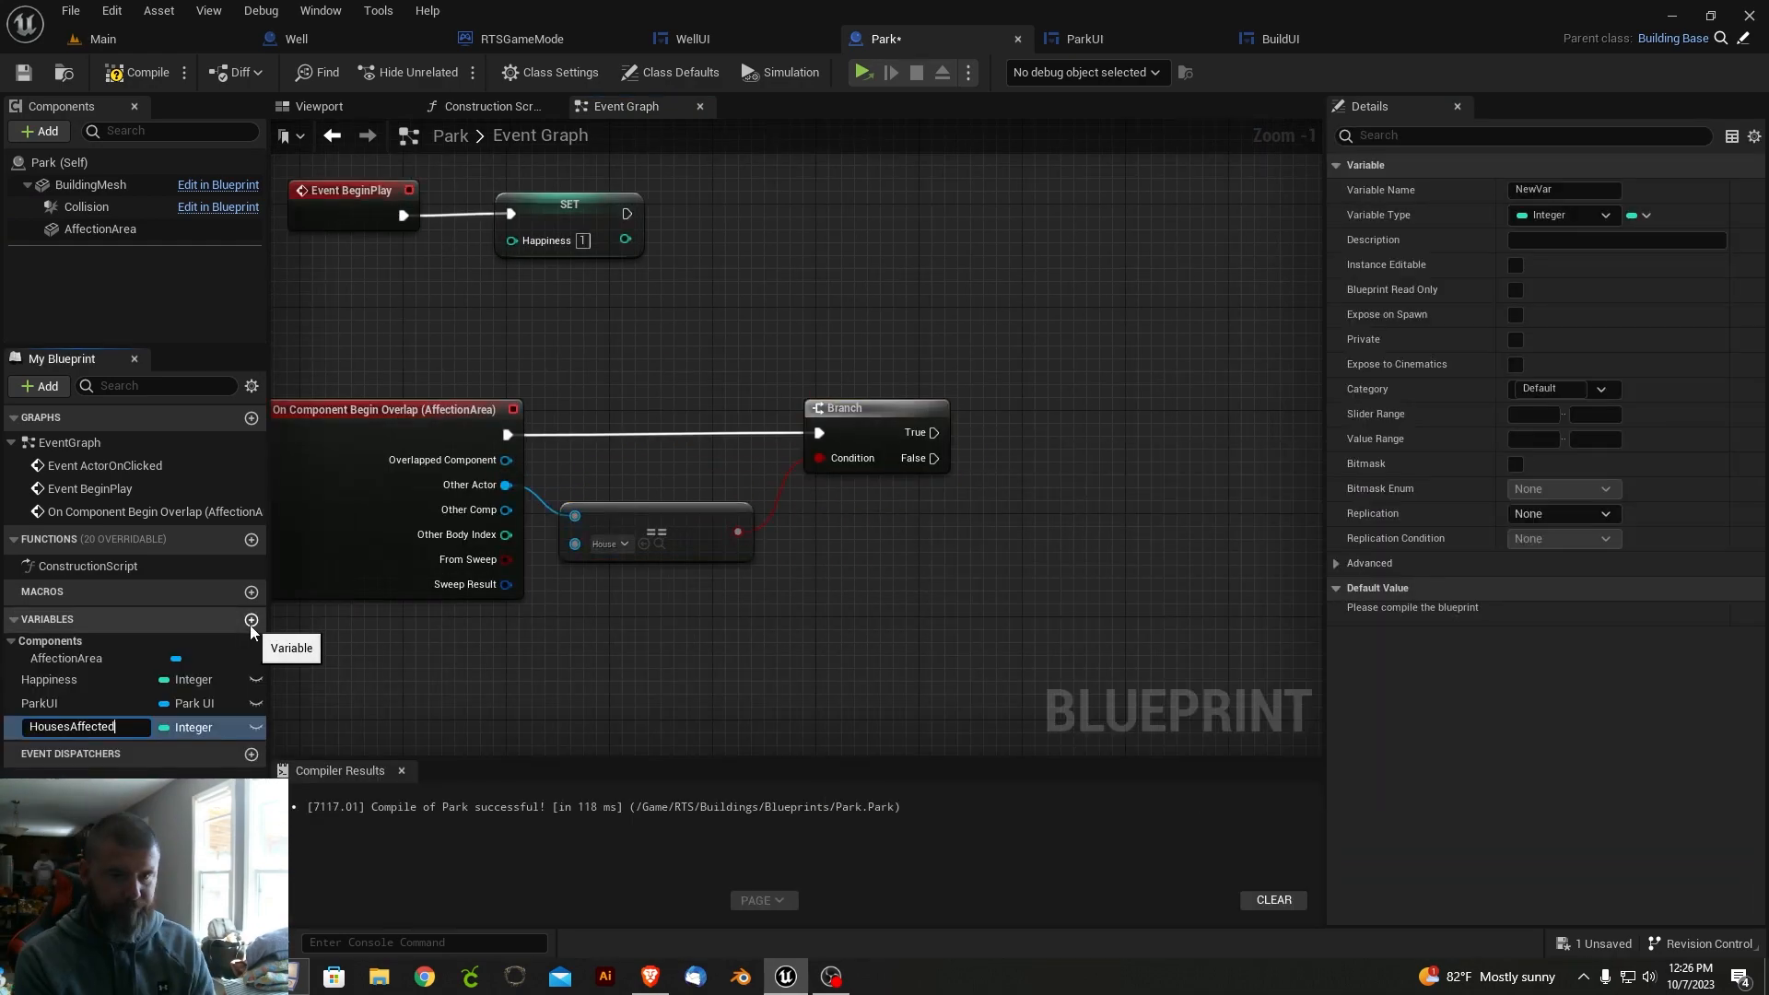
# - Add Length of Houses Affected to Happiness Num; set House collision to Query Only
pyautogui.click(1560, 215)
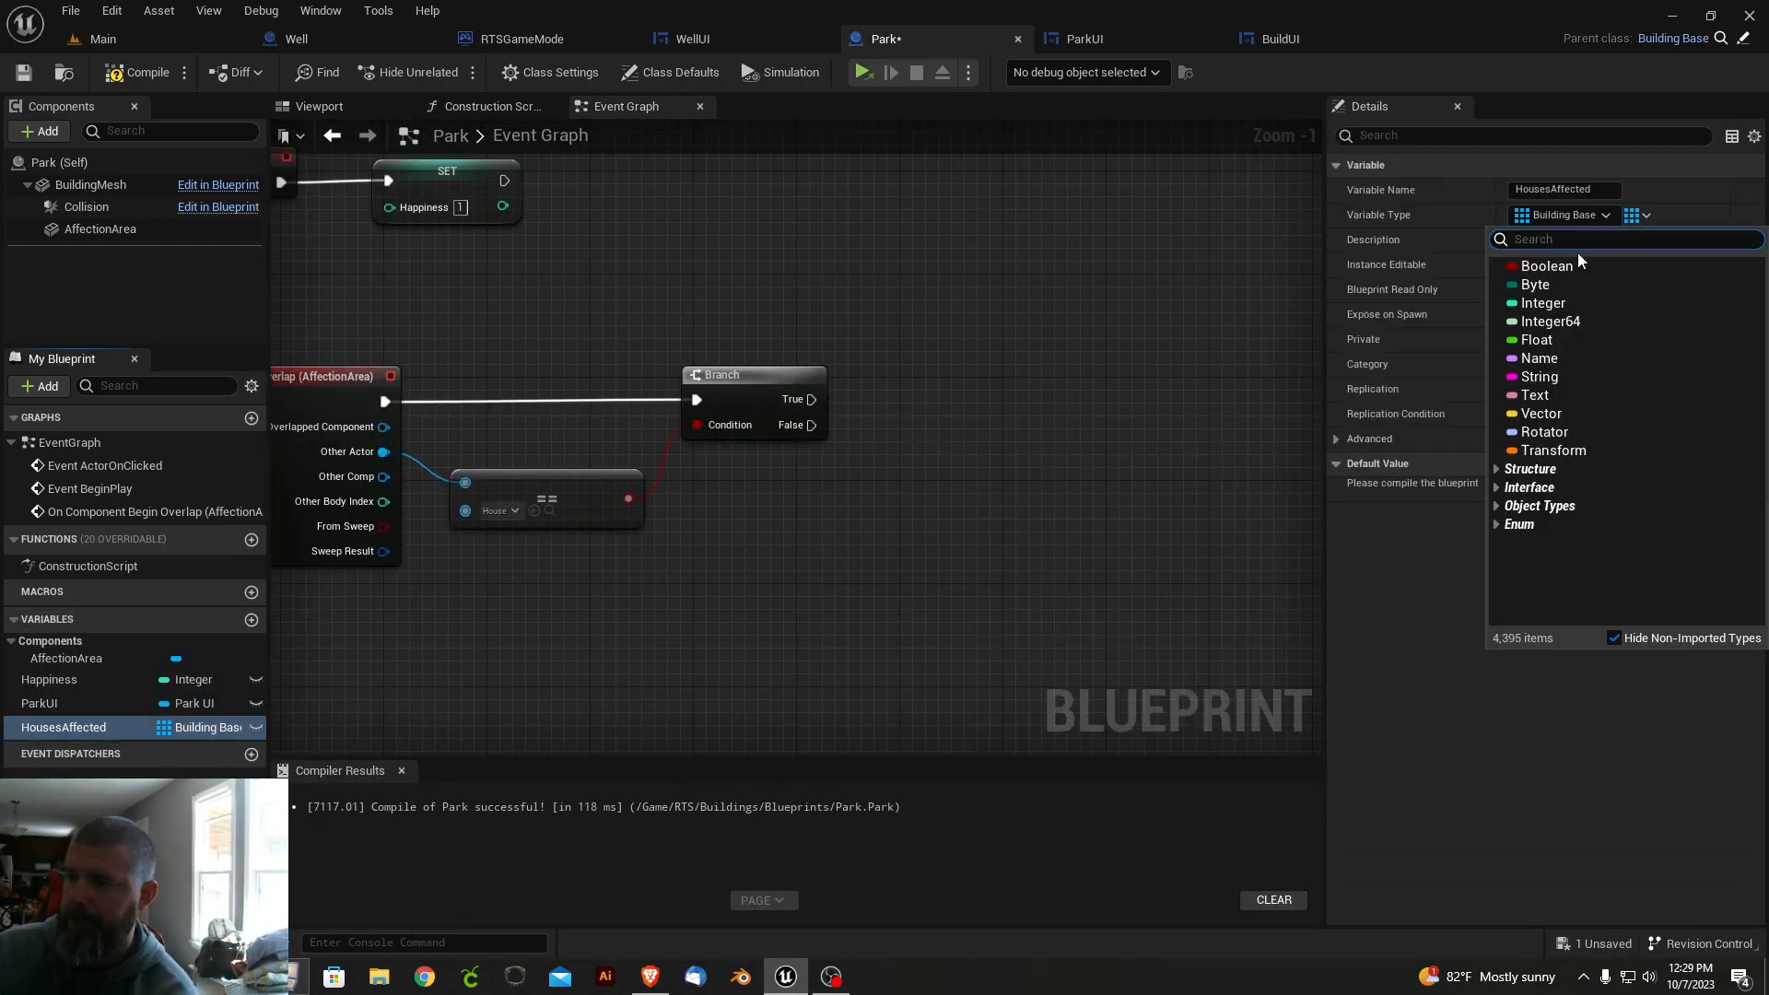
pyautogui.click(518, 39)
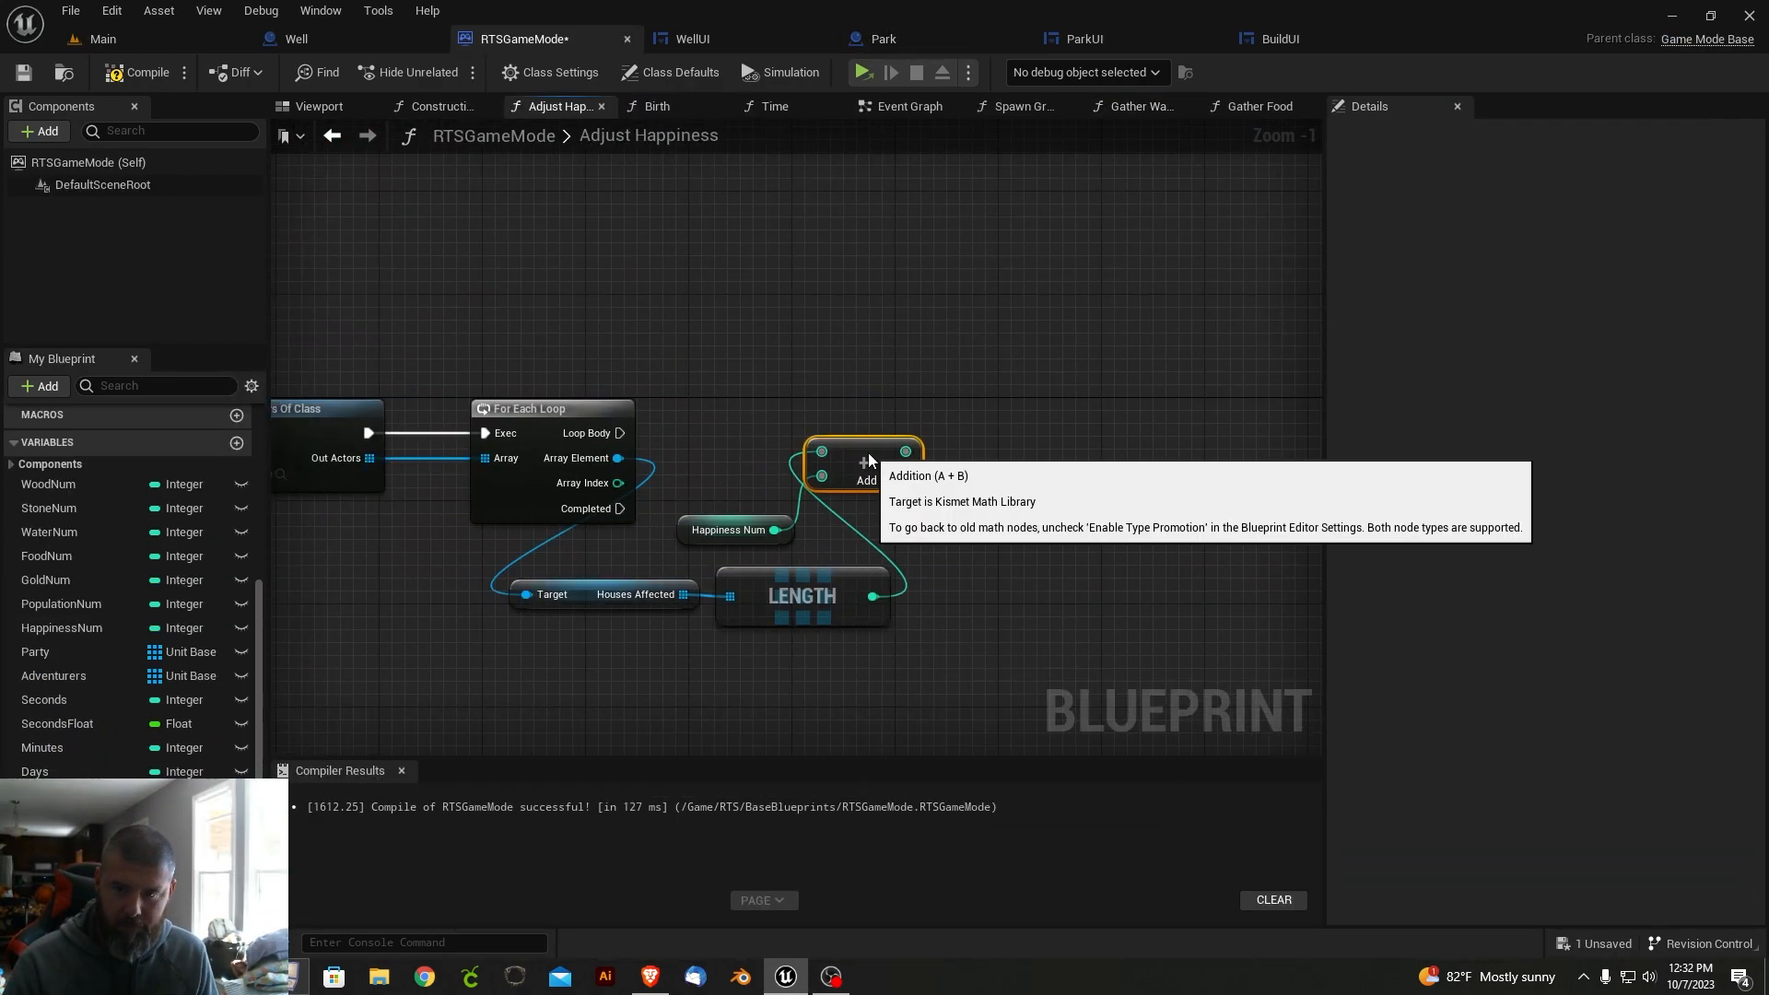
pyautogui.click(657, 105)
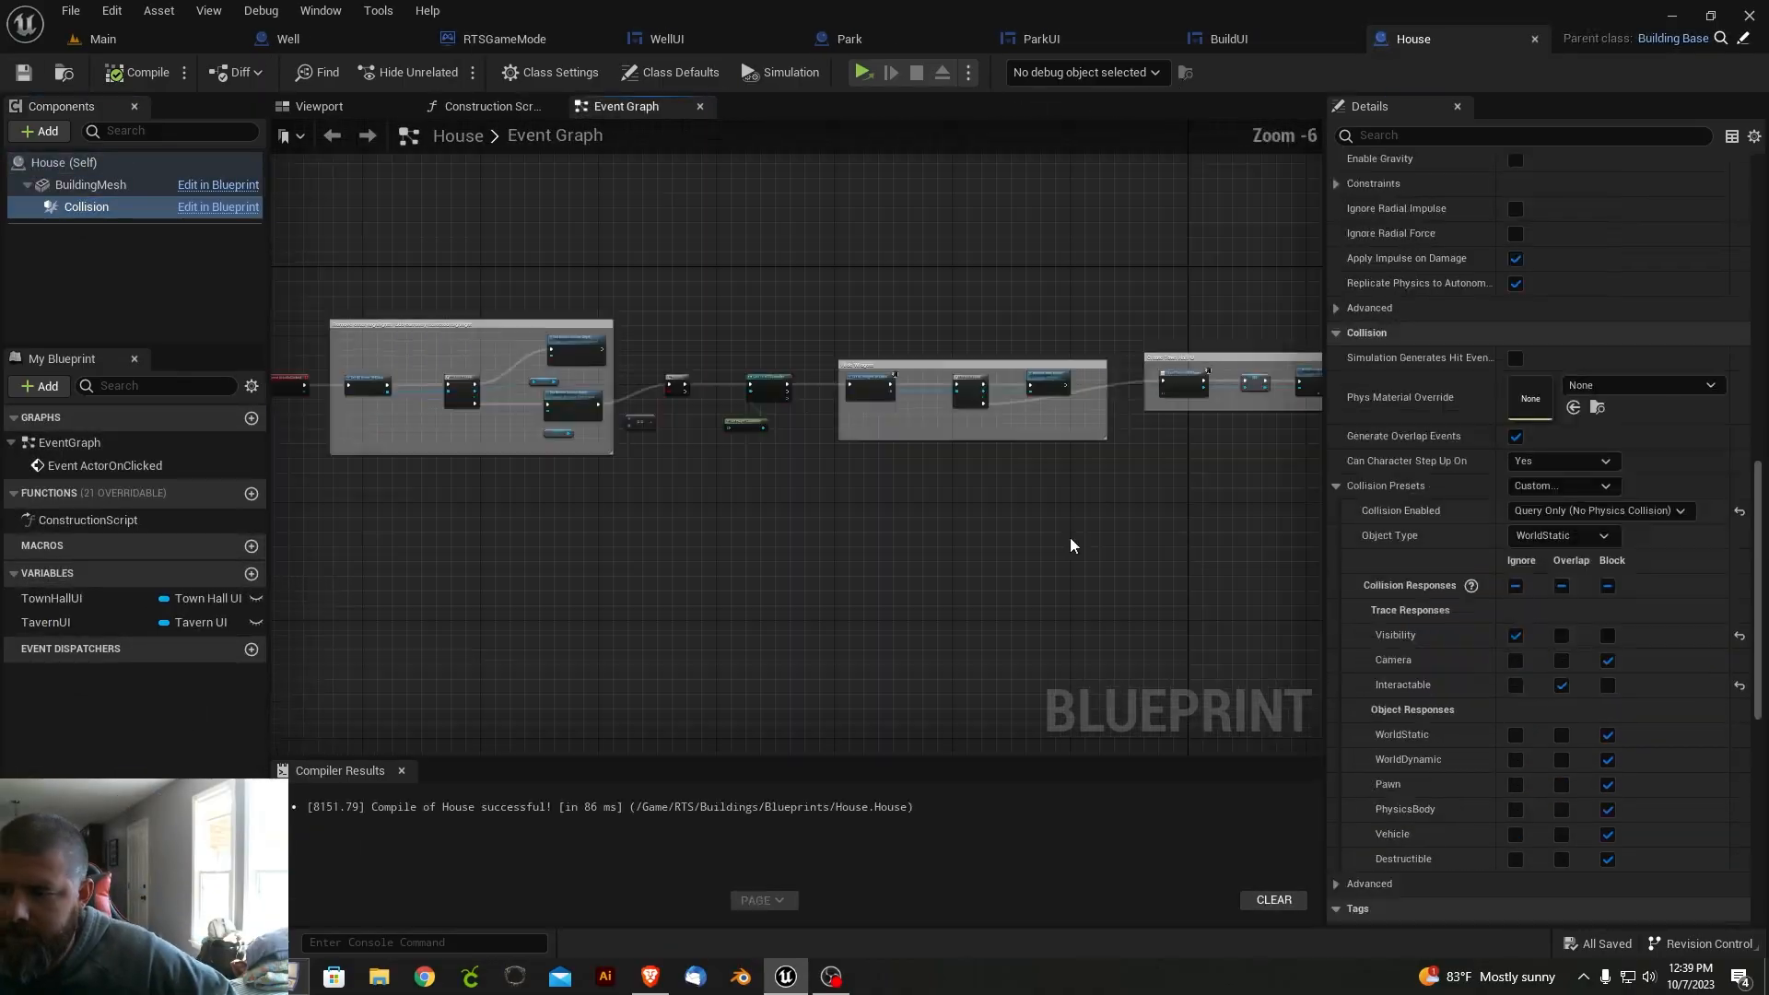
pyautogui.click(843, 38)
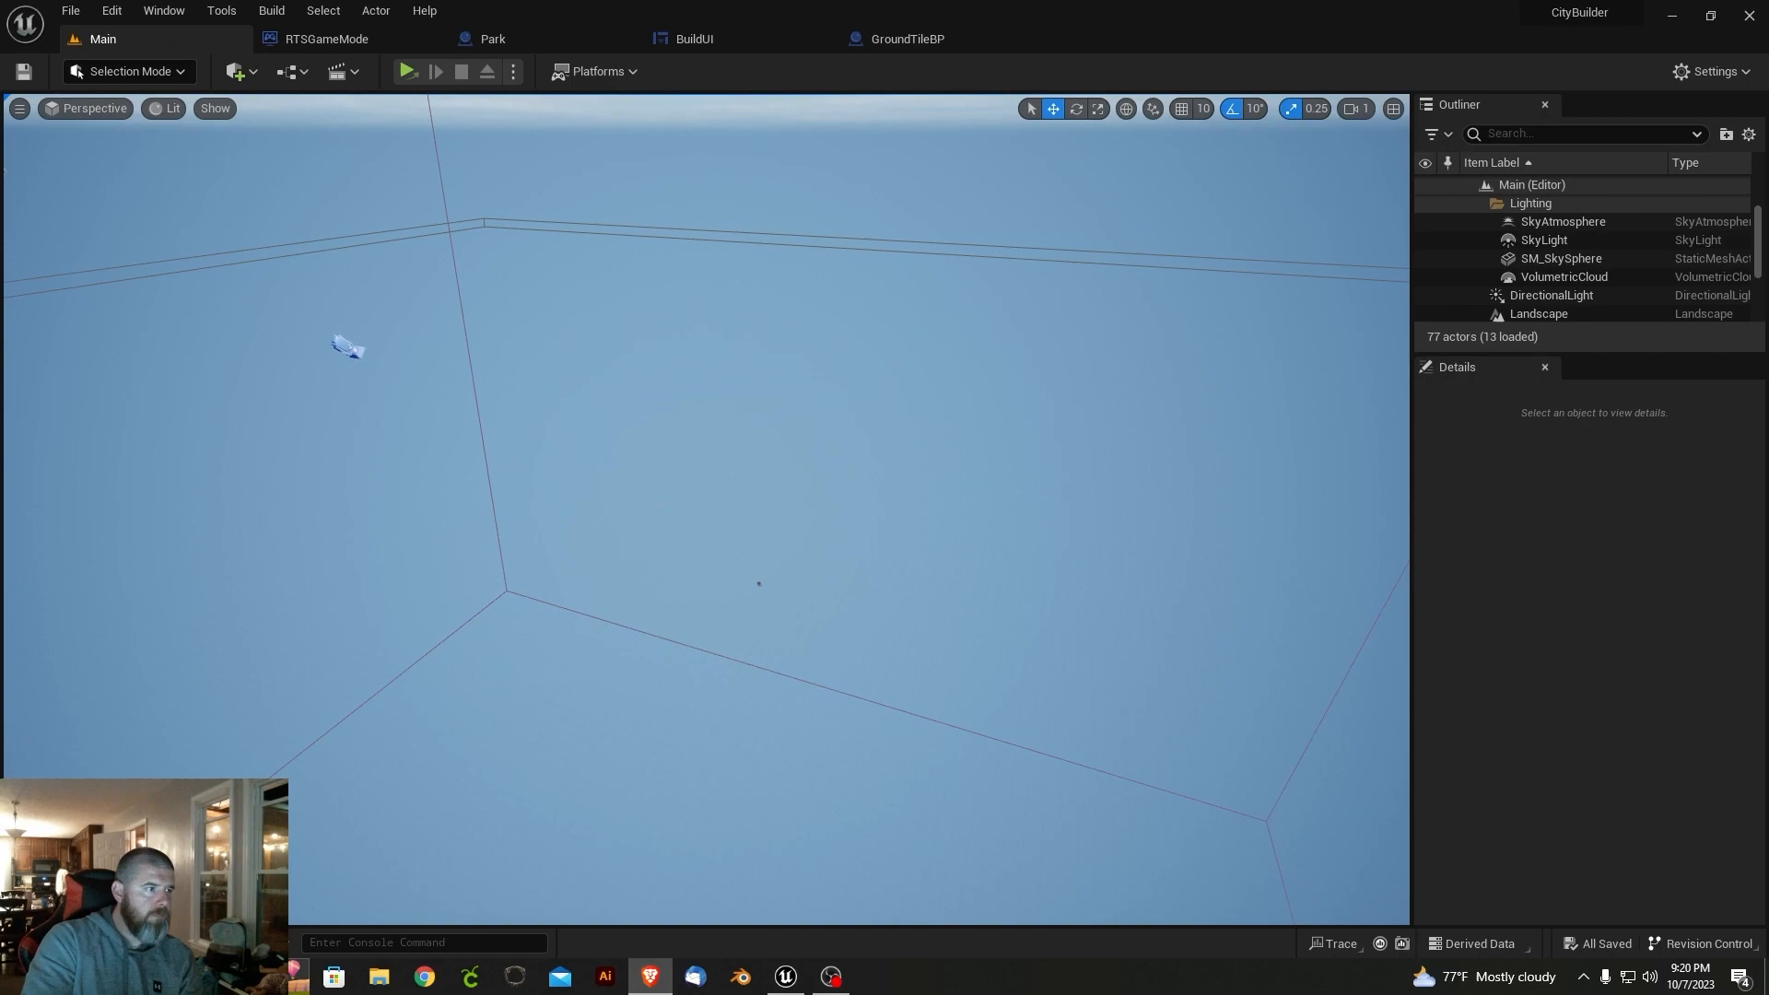
# - Darken the DirectionalLight for night, run the game and open the Buildings menu
pyautogui.click(406, 71)
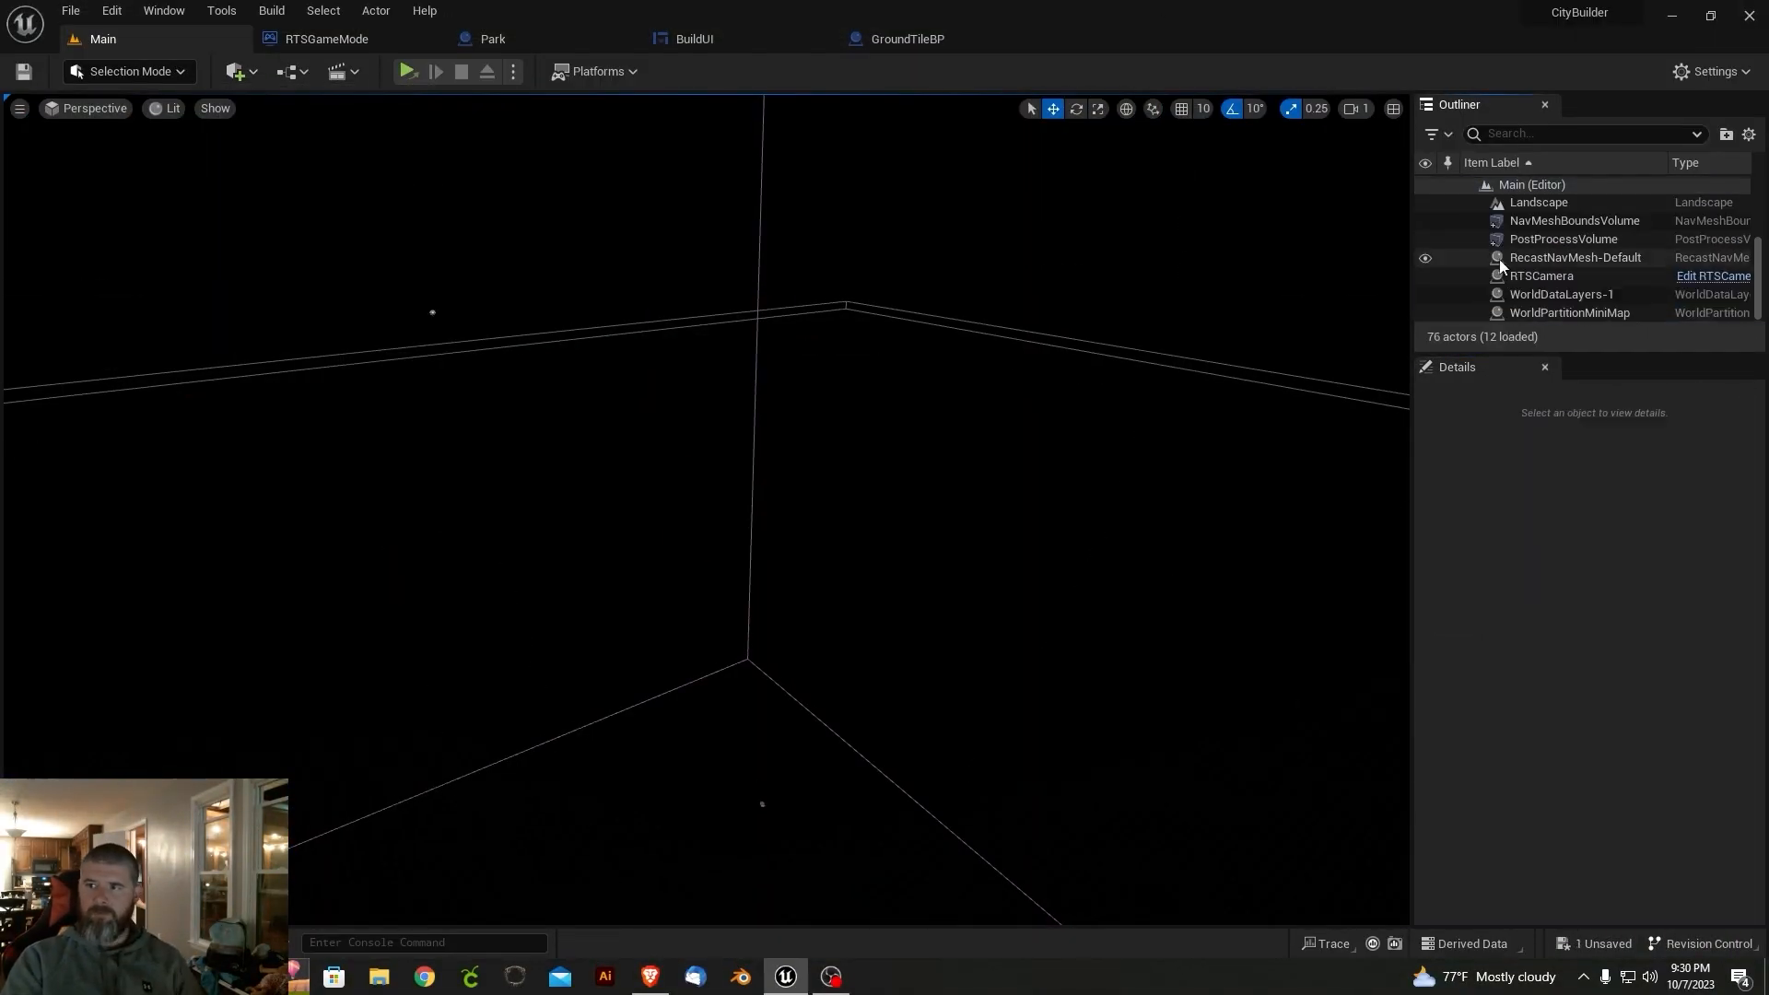
pyautogui.click(406, 70)
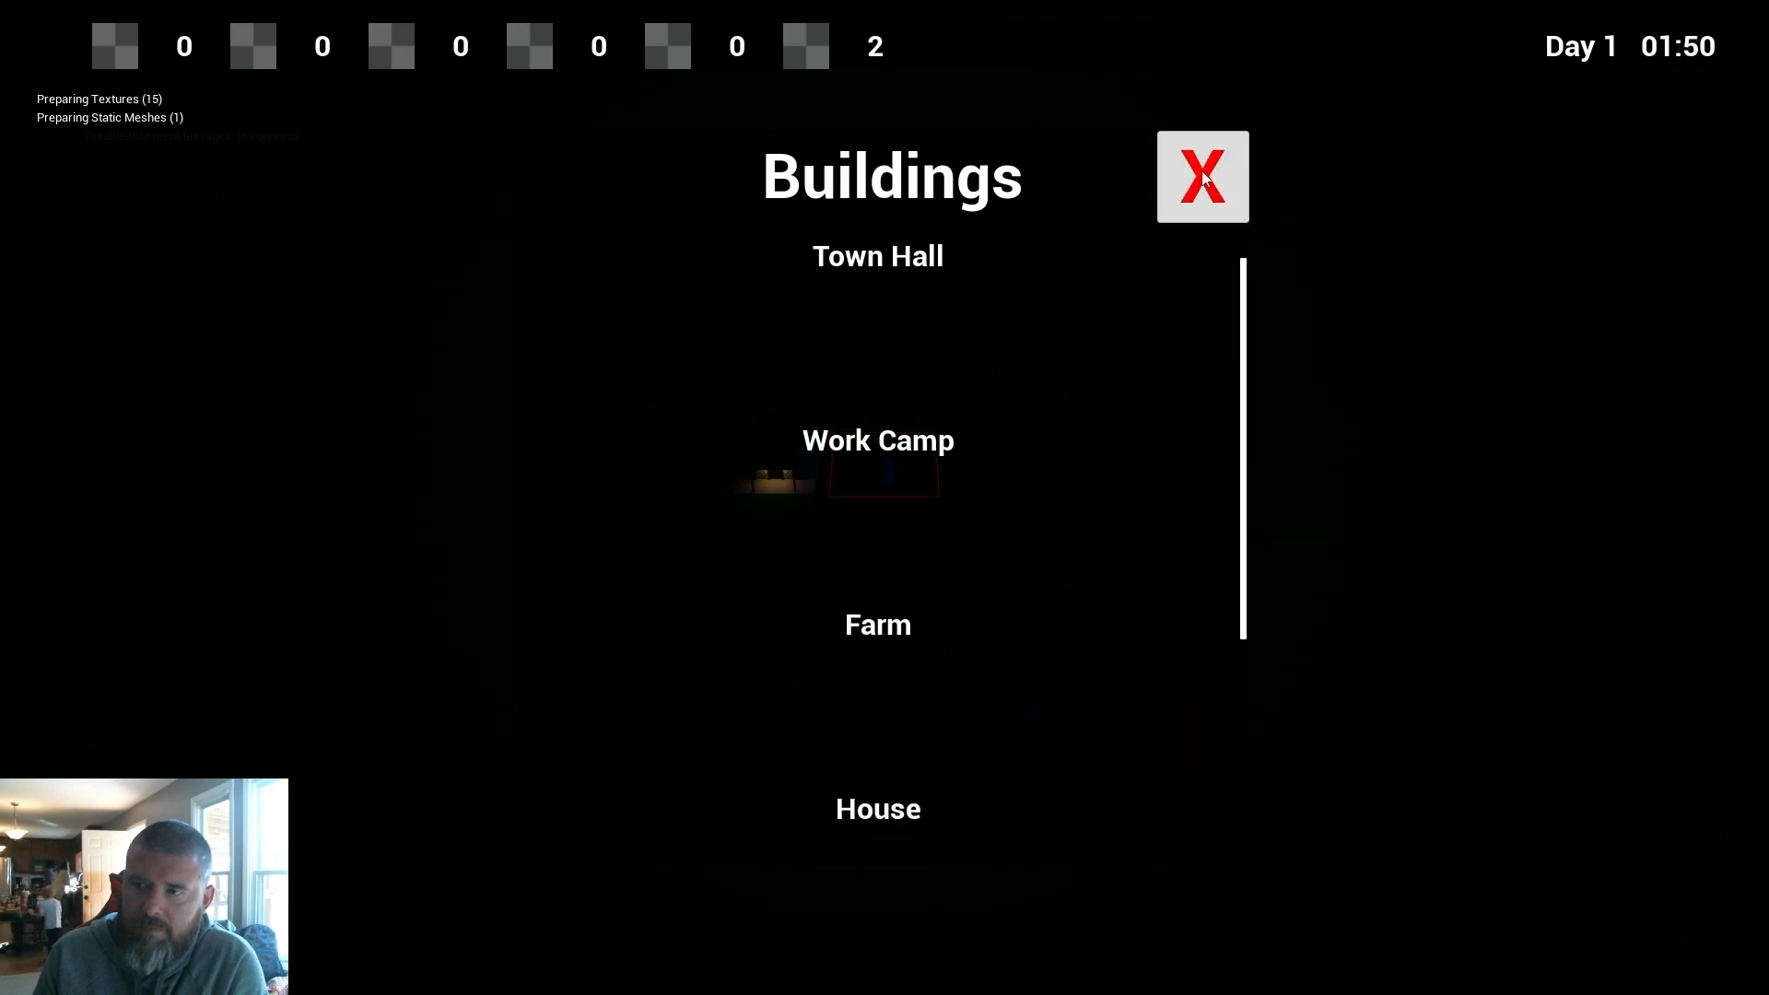
pyautogui.click(1201, 177)
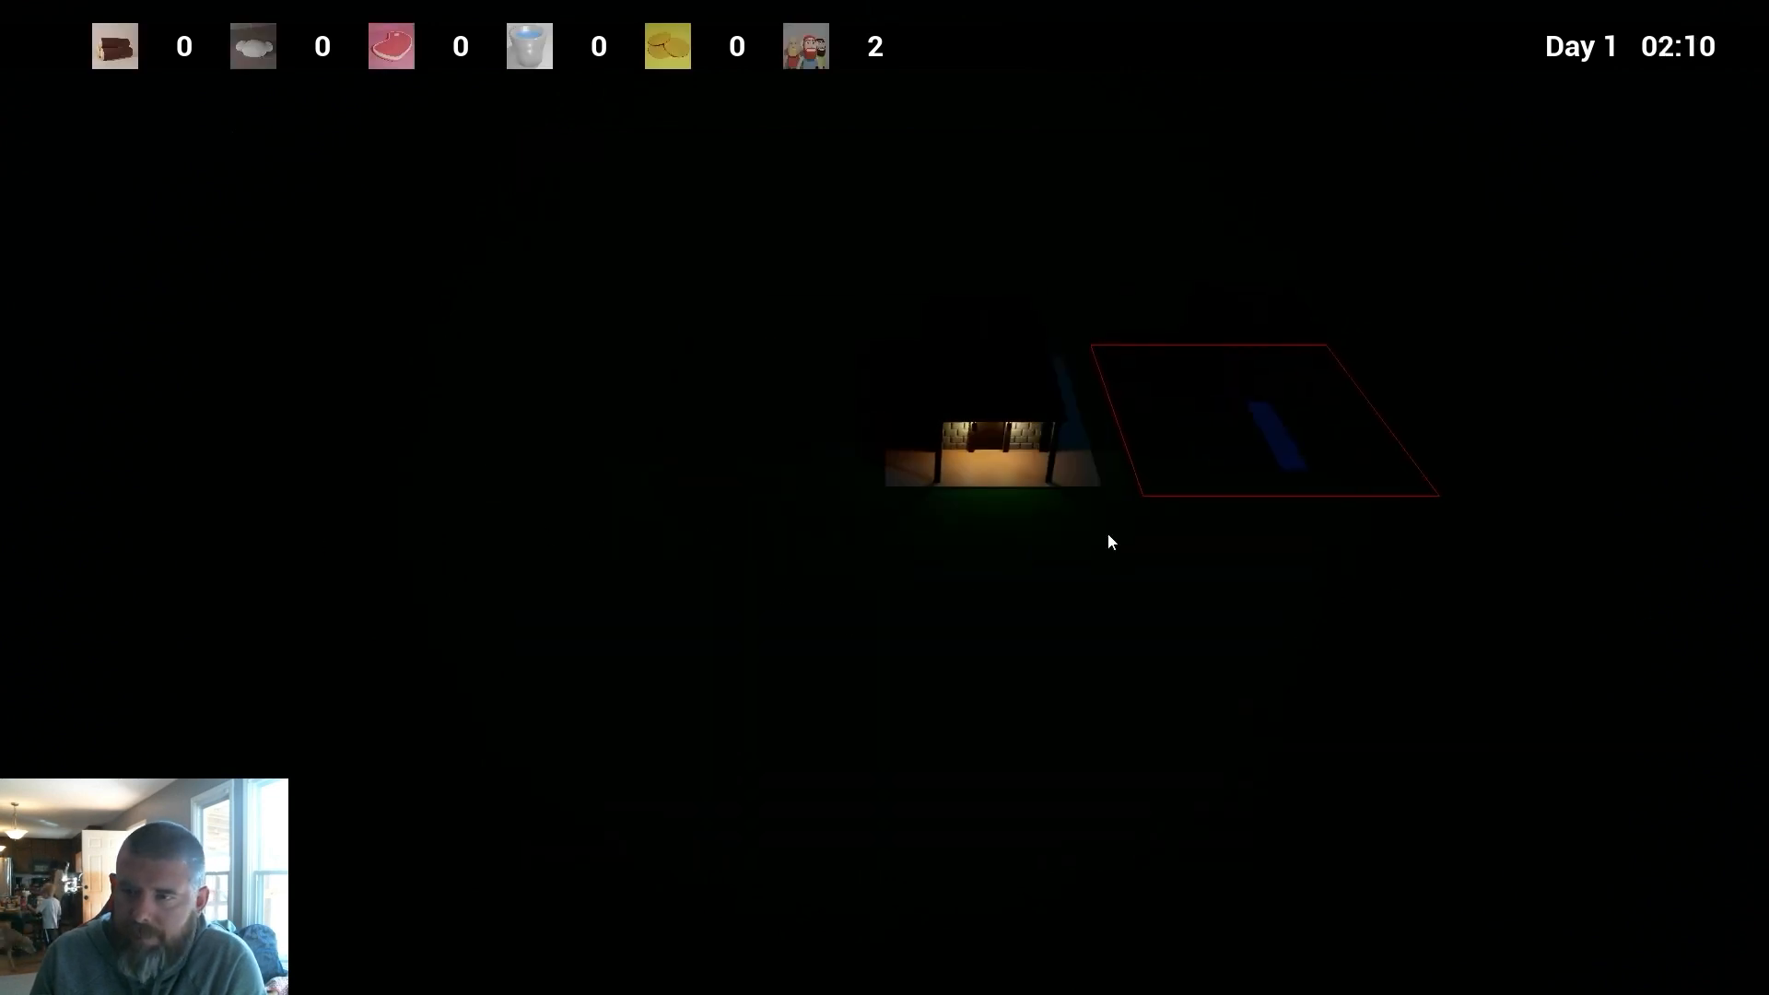